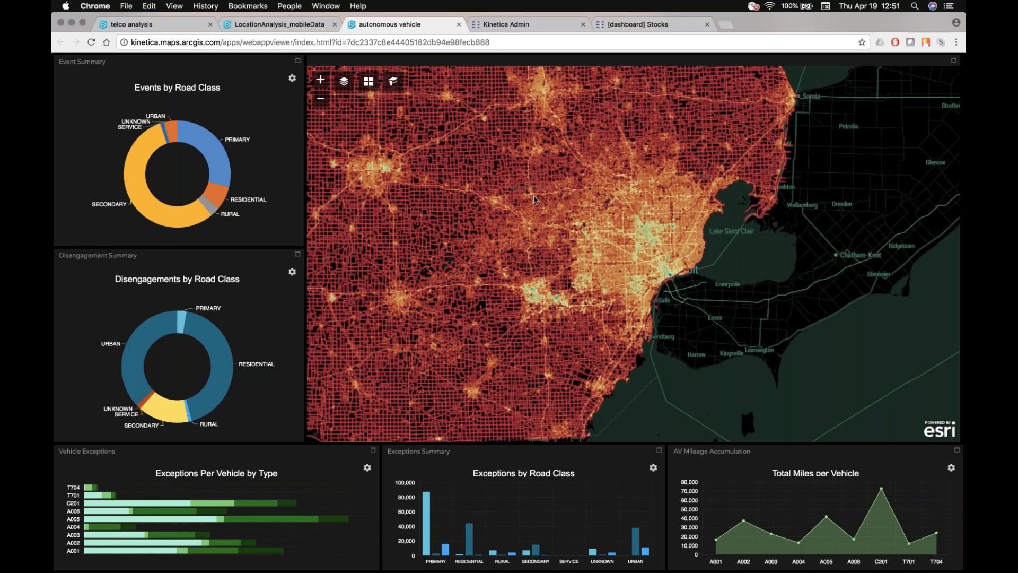
mouse_move(498, 212)
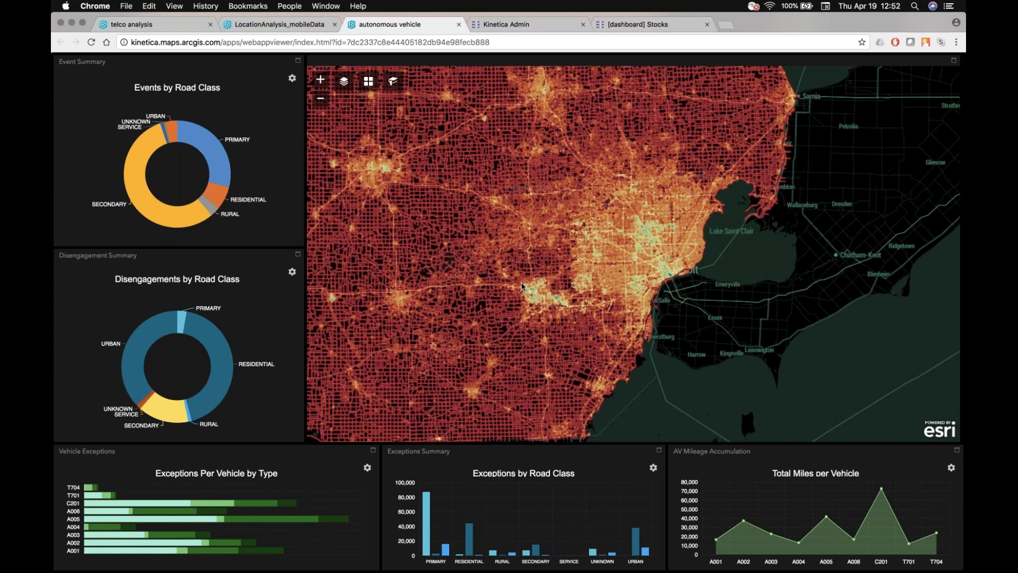
mouse_move(495, 279)
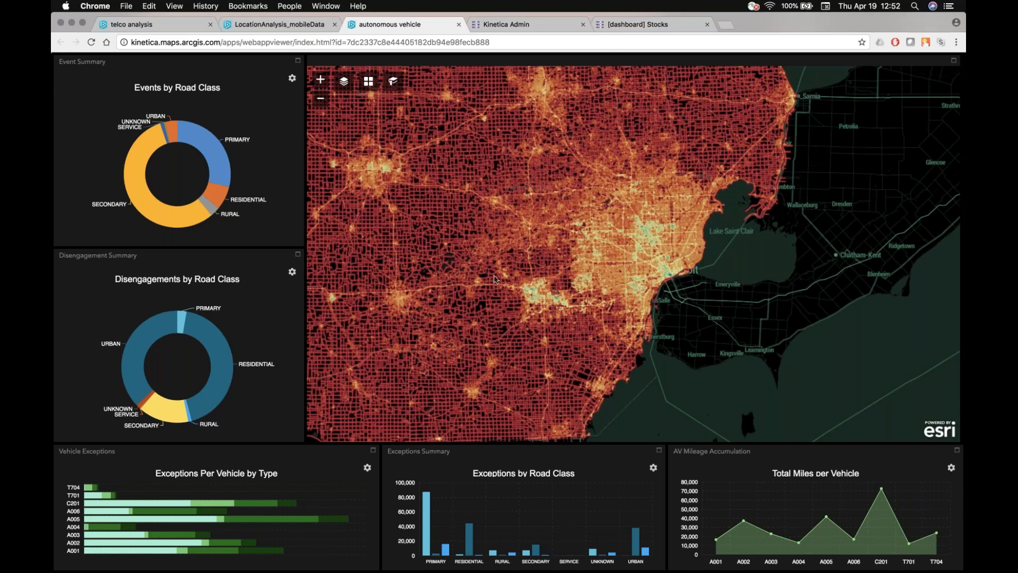
mouse_move(542, 237)
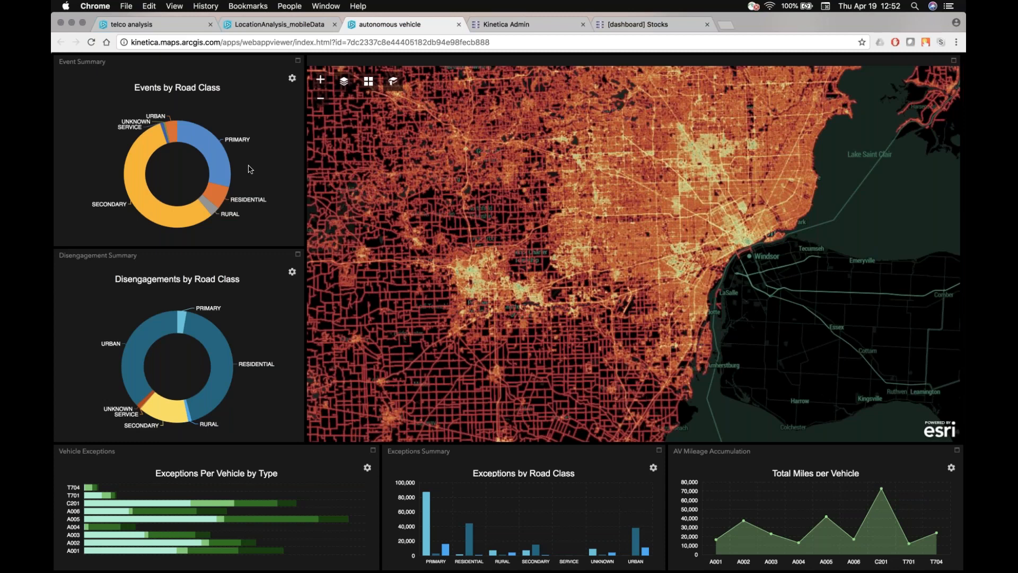
mouse_move(214, 150)
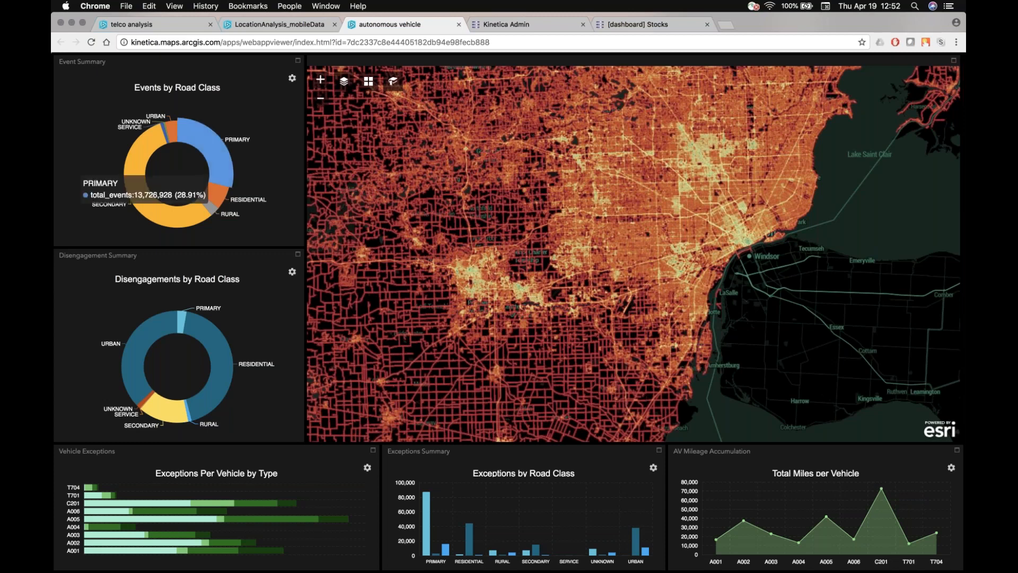
mouse_move(299, 96)
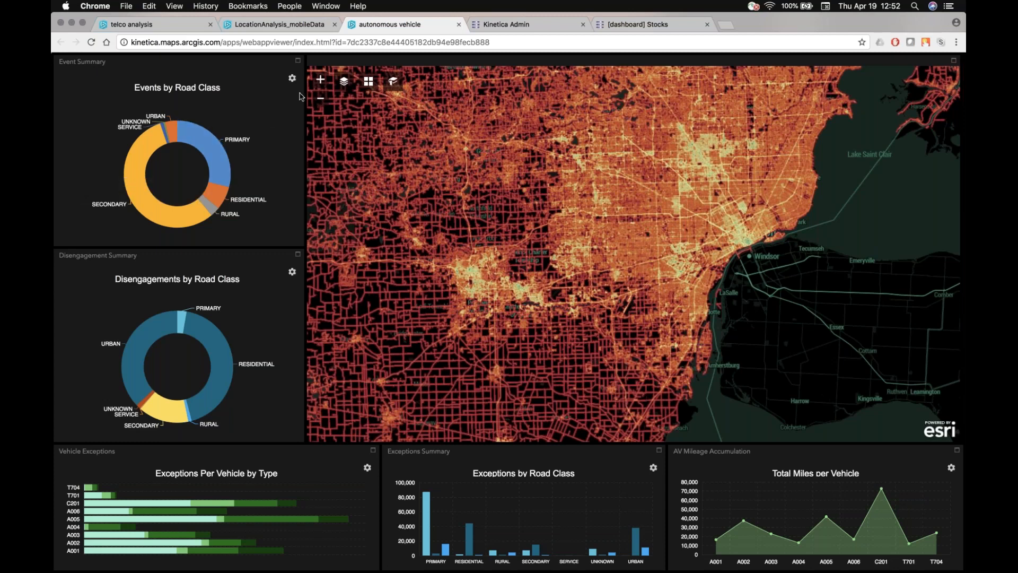
mouse_move(230, 89)
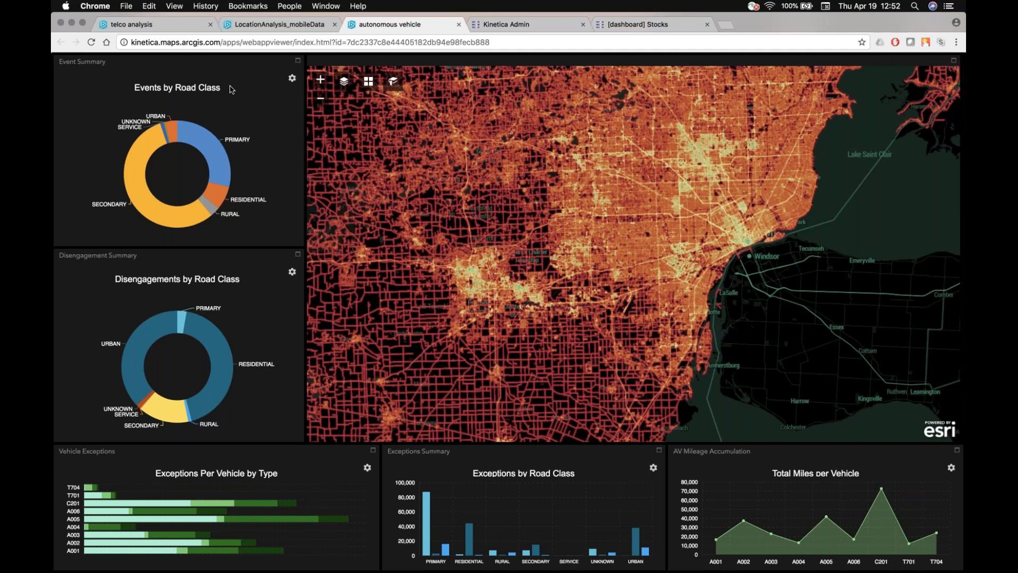
mouse_move(209, 96)
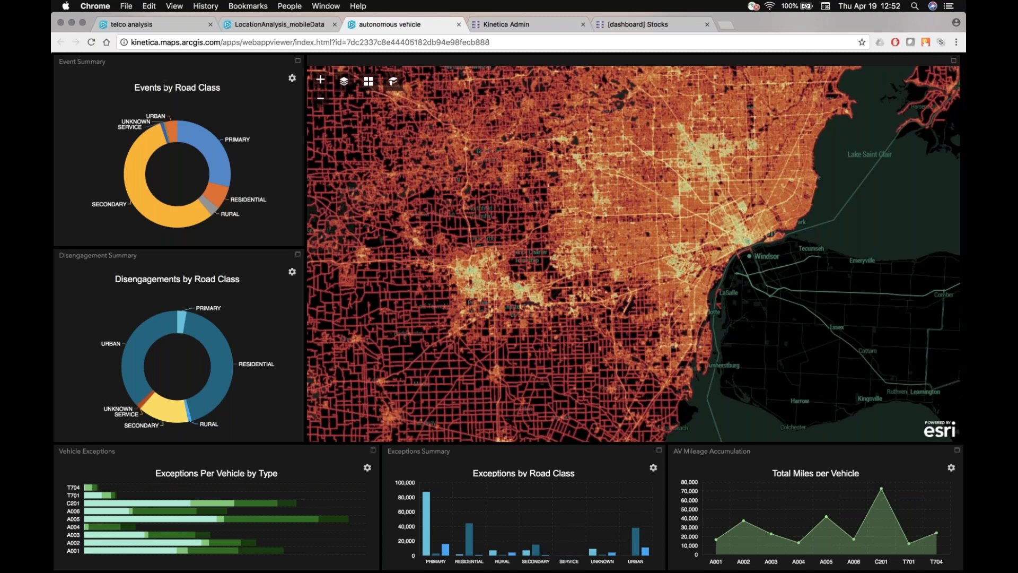
mouse_move(273, 173)
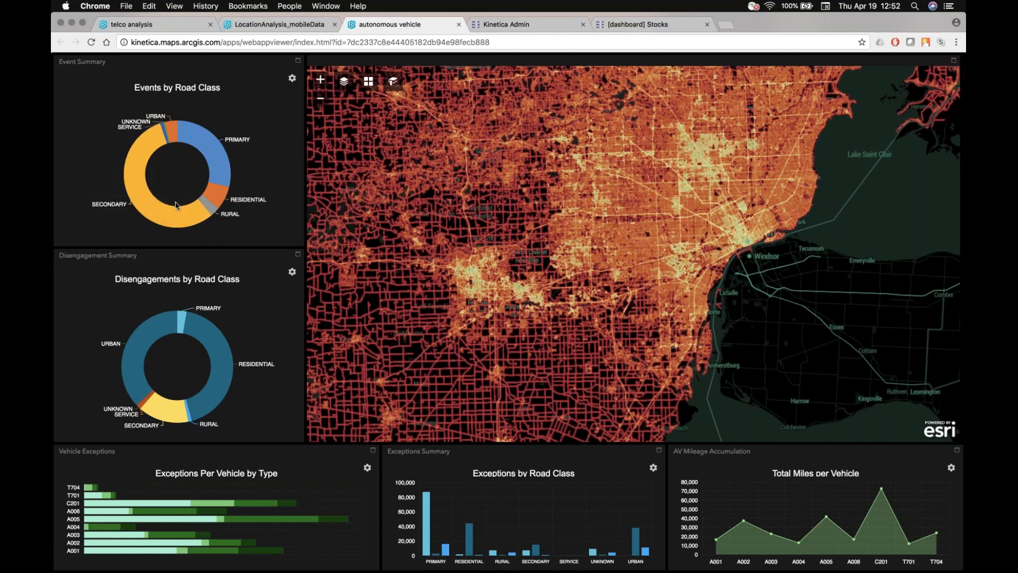
mouse_move(221, 206)
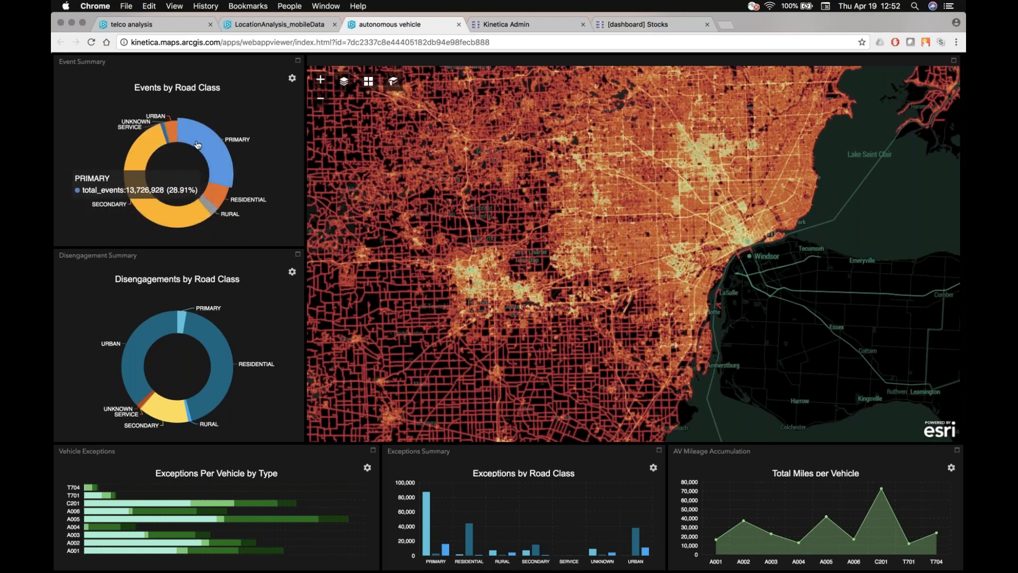
mouse_move(177, 132)
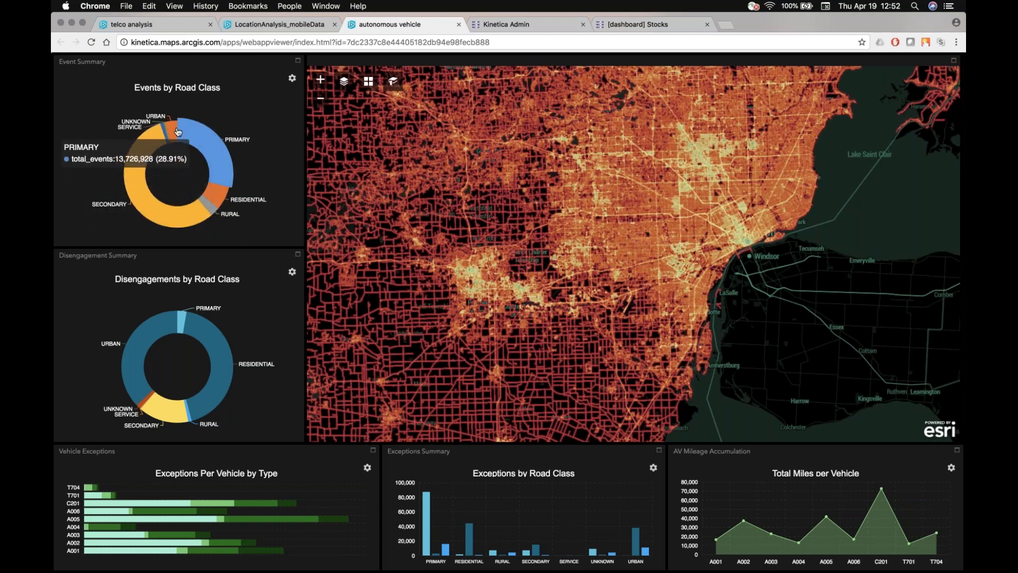
mouse_move(175, 216)
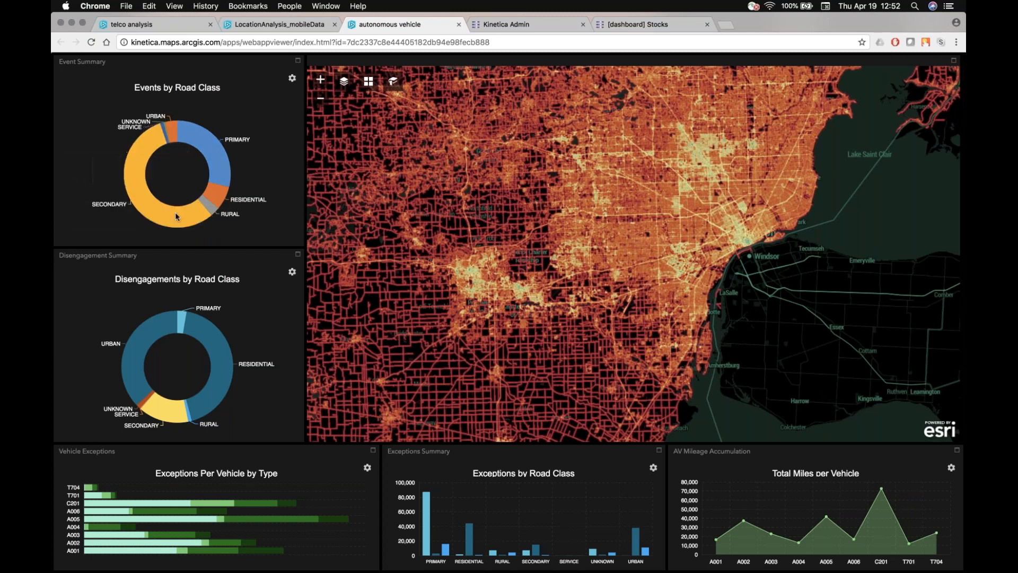
mouse_move(217, 199)
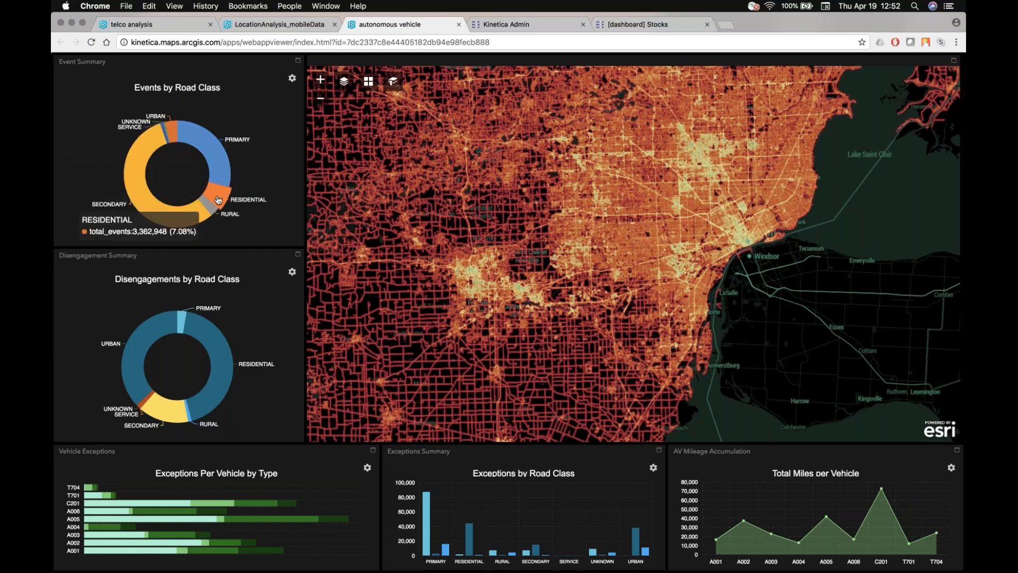
mouse_move(225, 186)
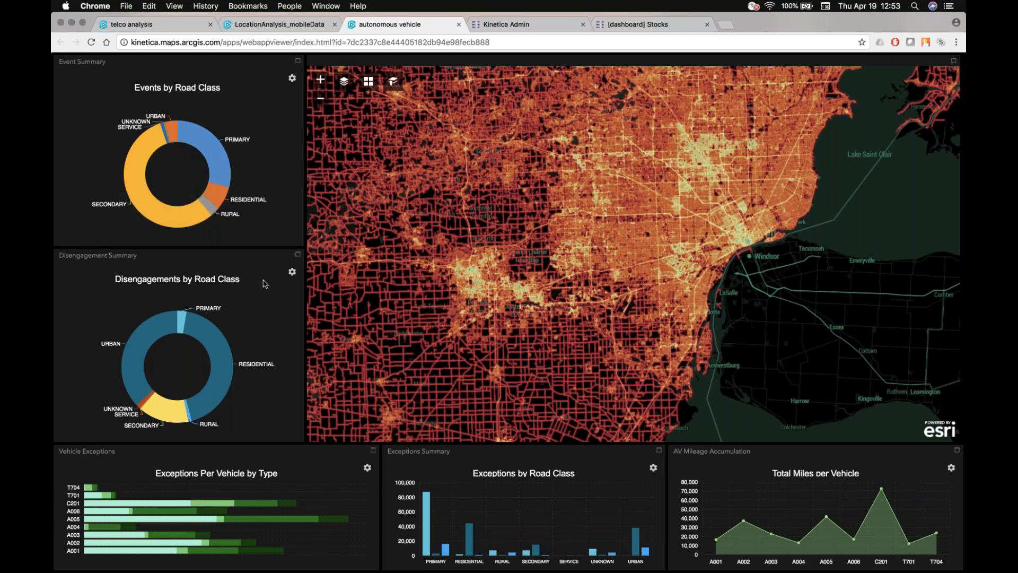
mouse_move(195, 288)
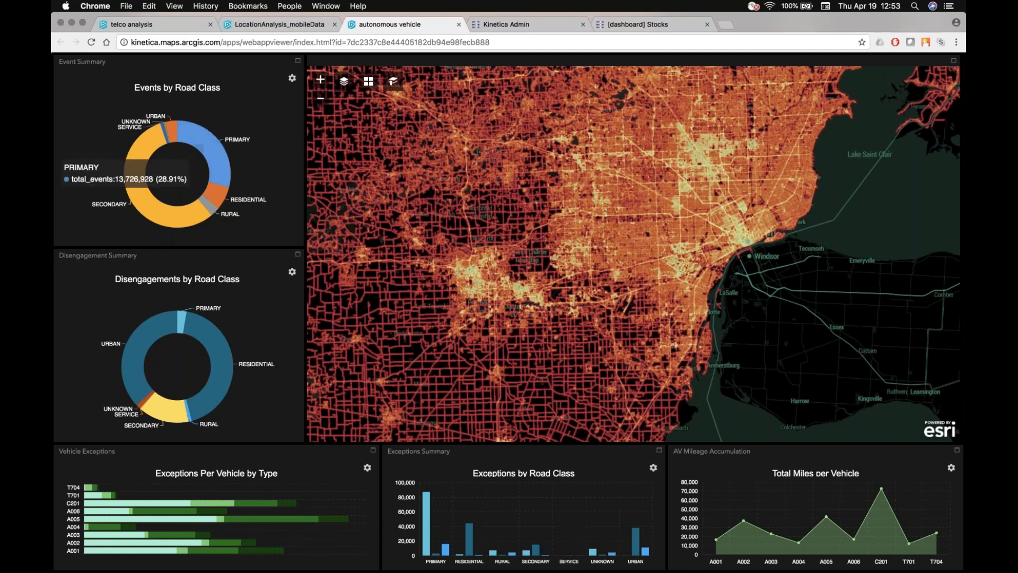
mouse_move(165, 218)
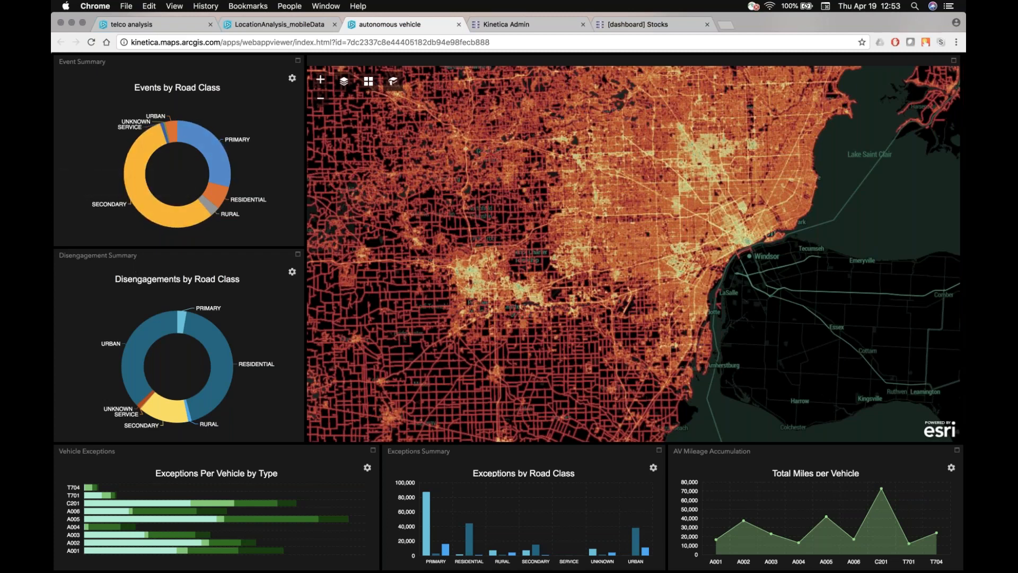
mouse_move(120, 338)
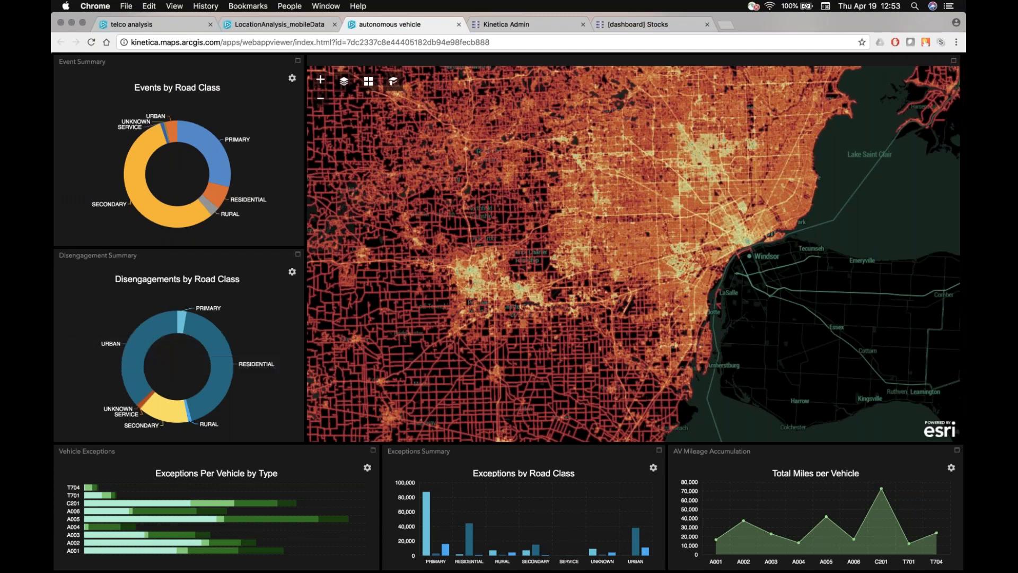
mouse_move(223, 355)
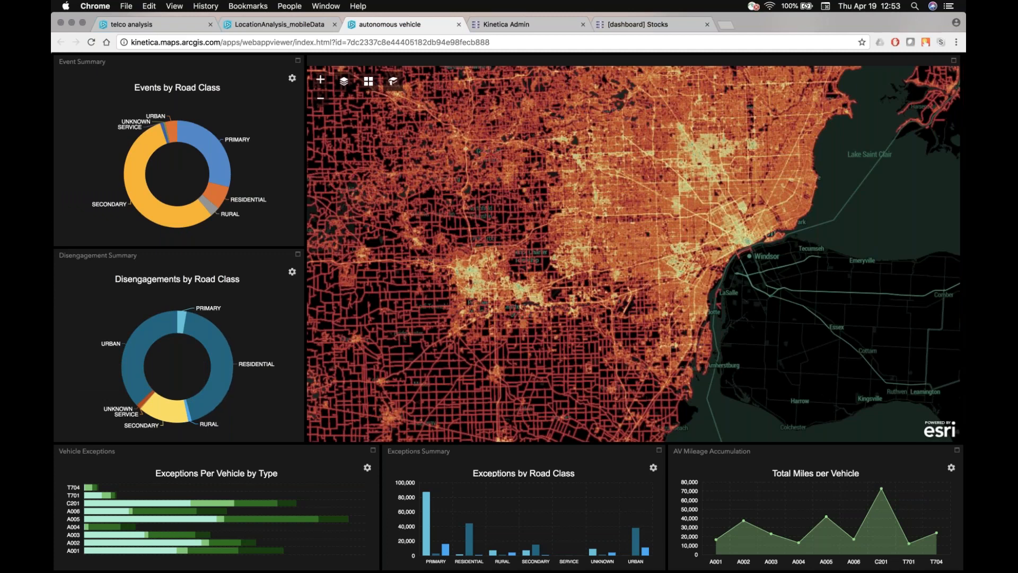
mouse_move(156, 341)
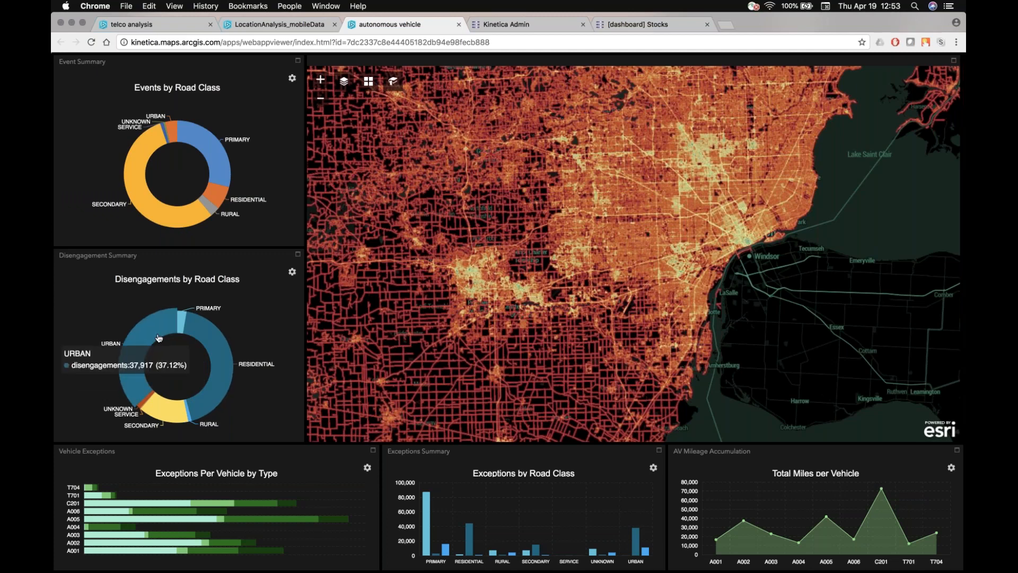
mouse_move(161, 340)
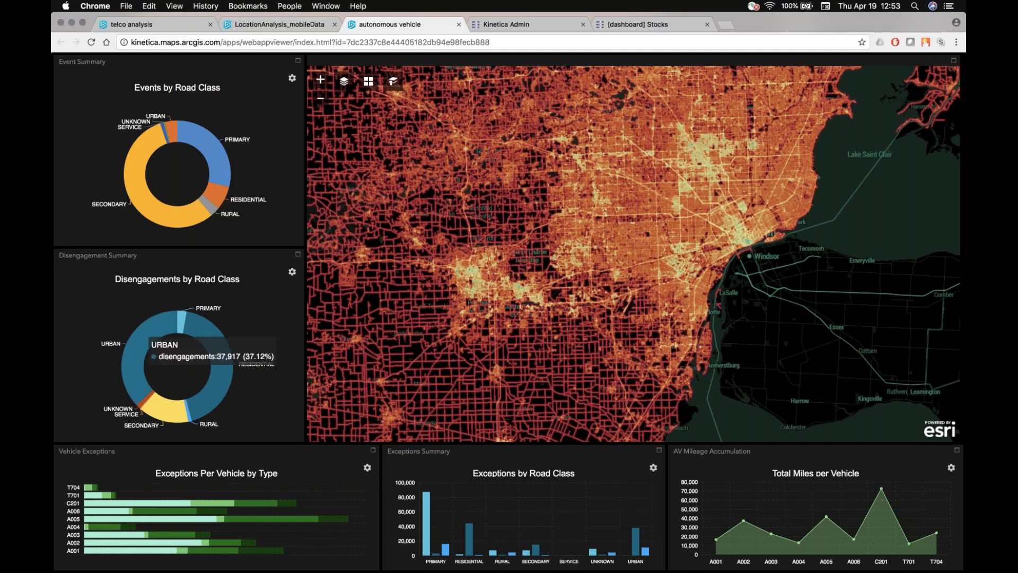
mouse_move(190, 387)
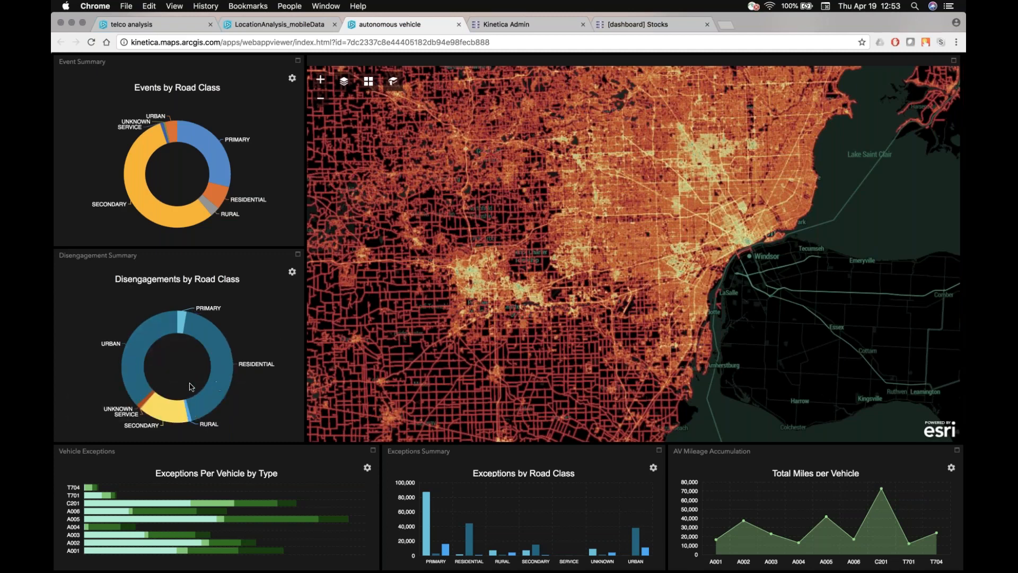
mouse_move(521, 276)
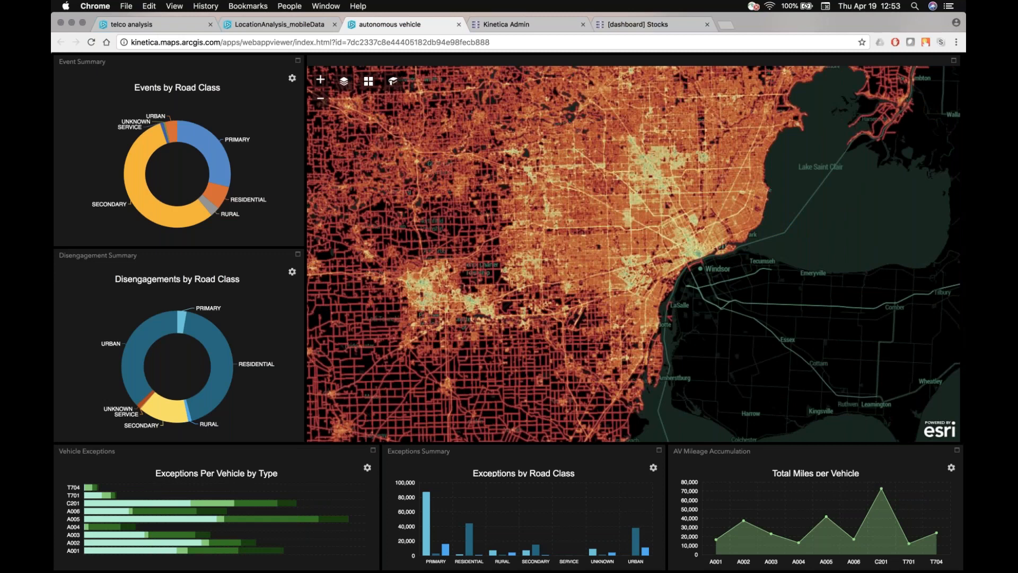
mouse_move(300, 479)
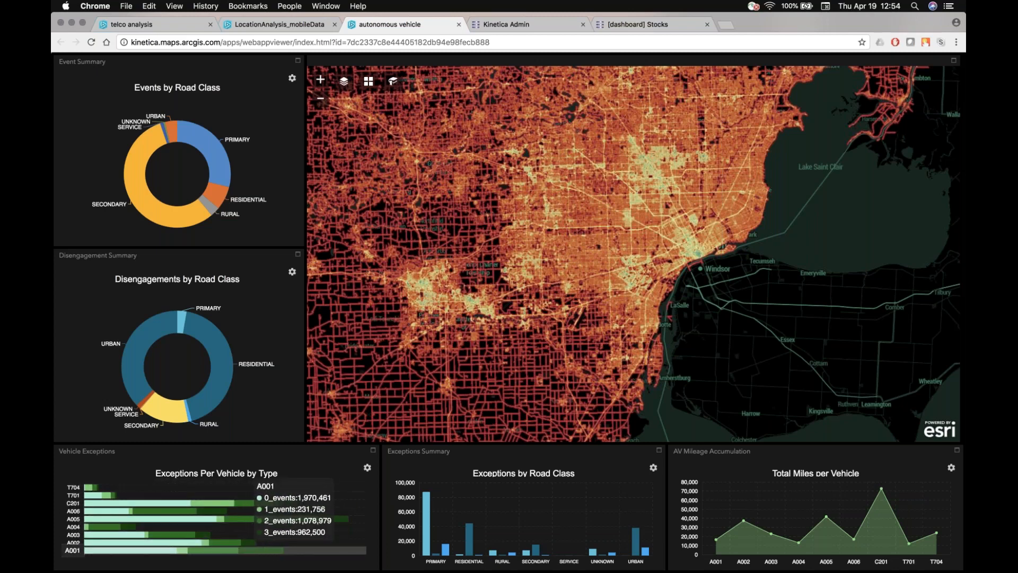
mouse_move(566, 523)
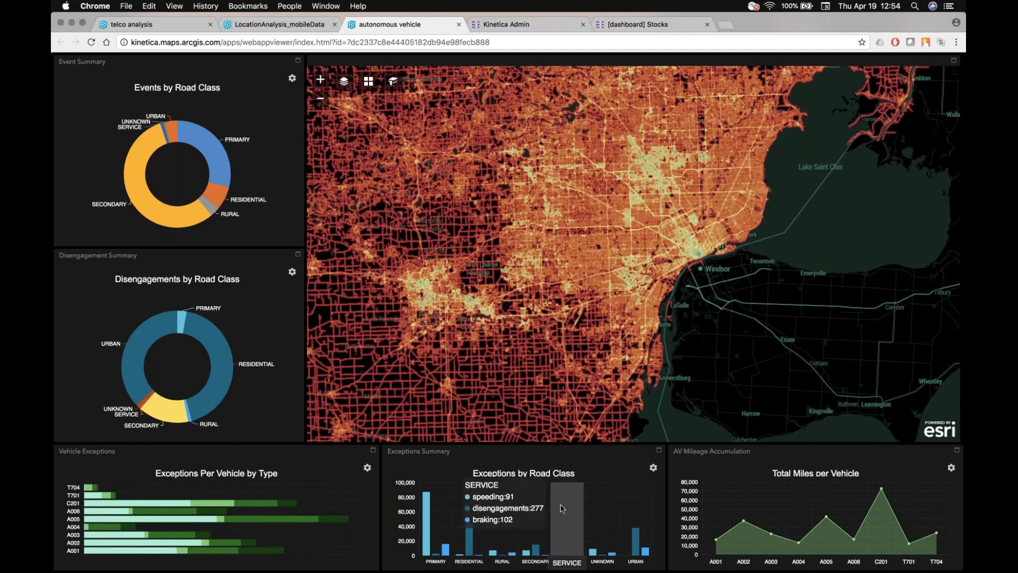
mouse_move(609, 410)
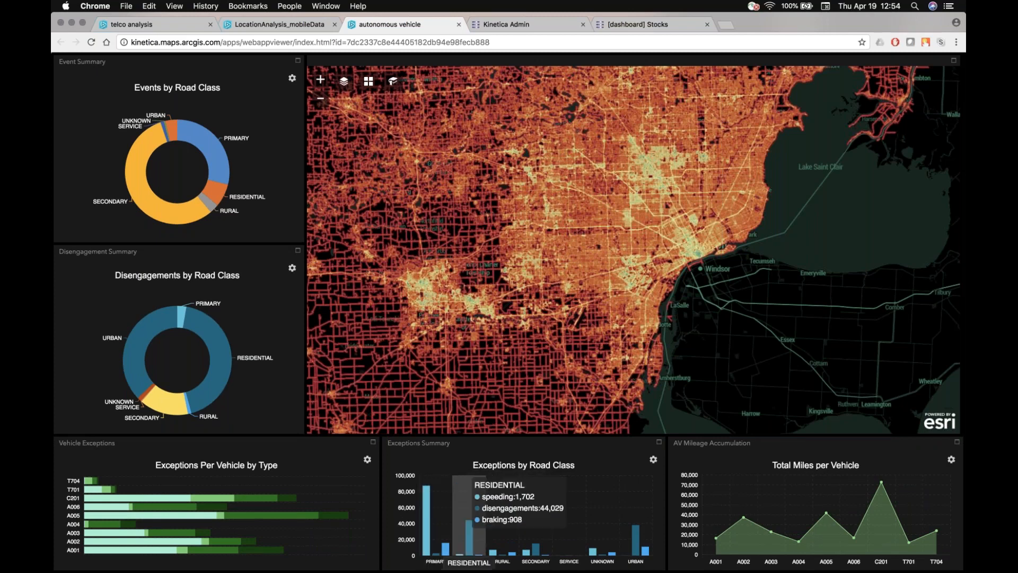
mouse_move(502, 539)
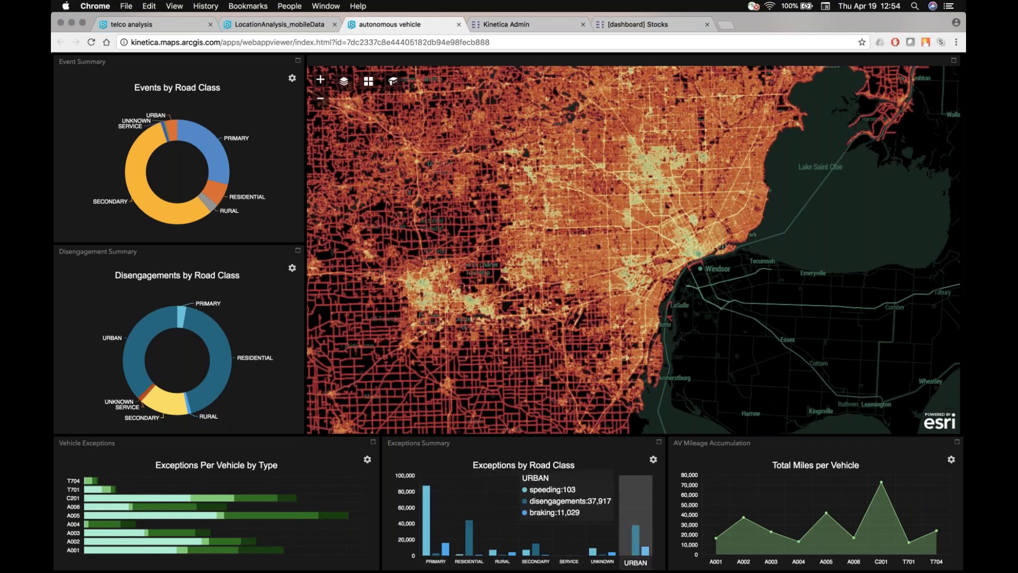
mouse_move(853, 538)
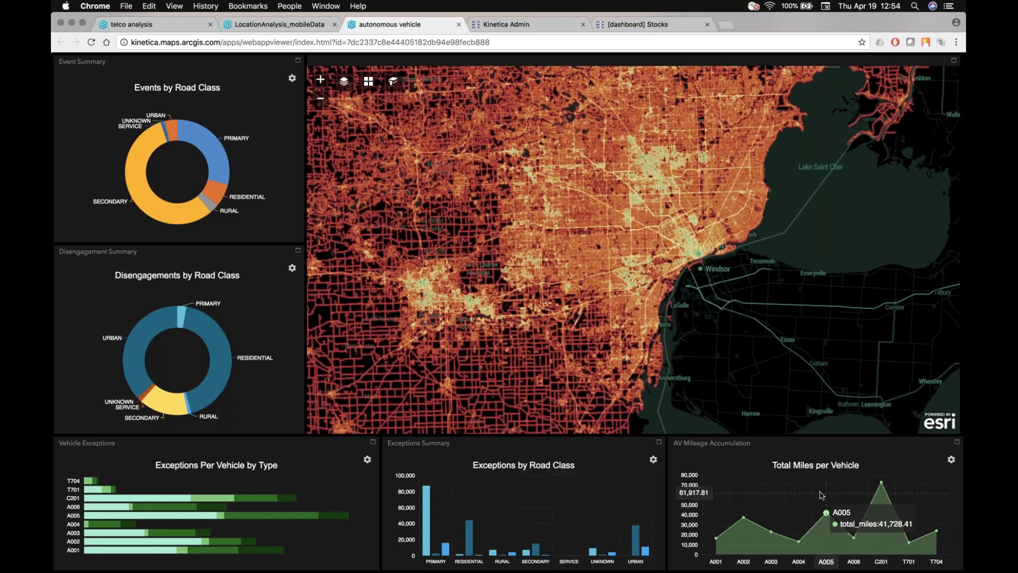
mouse_move(622, 233)
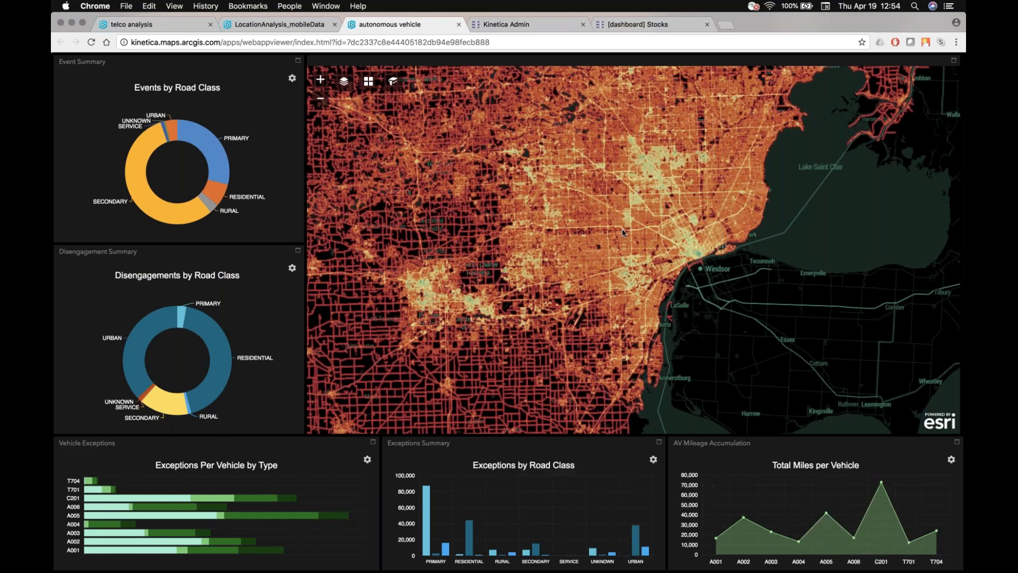
mouse_move(881, 484)
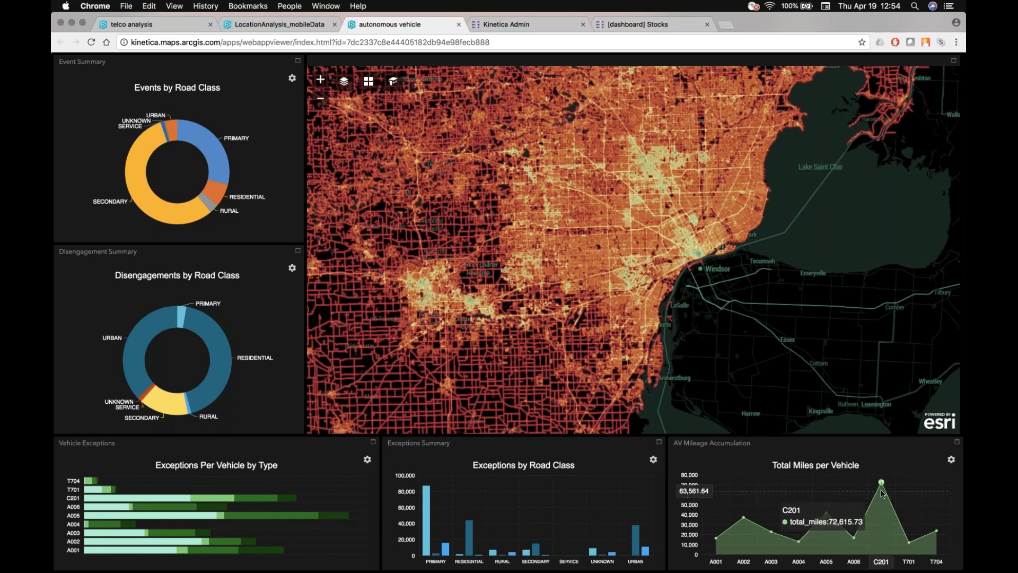
mouse_move(557, 268)
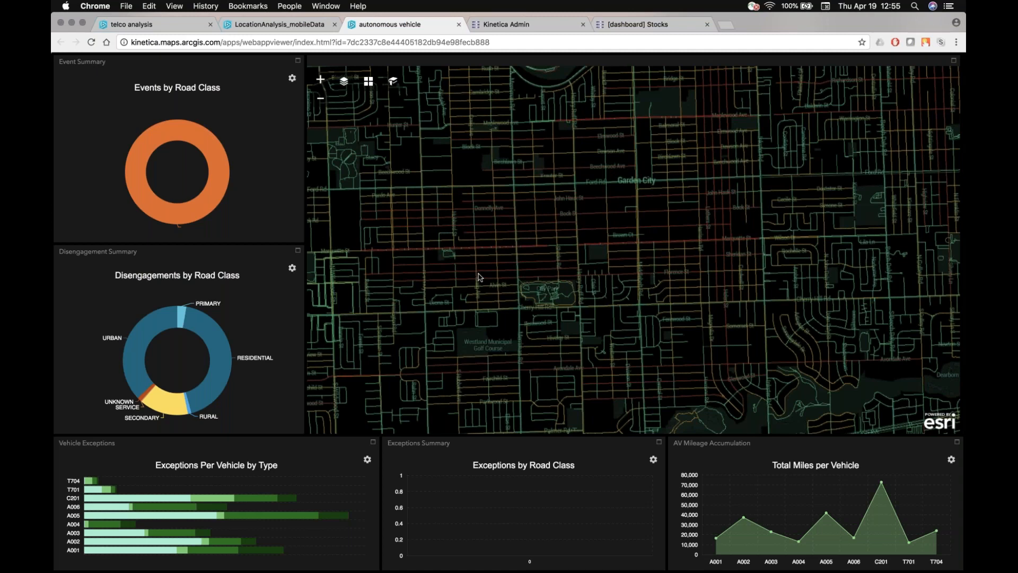
mouse_move(438, 348)
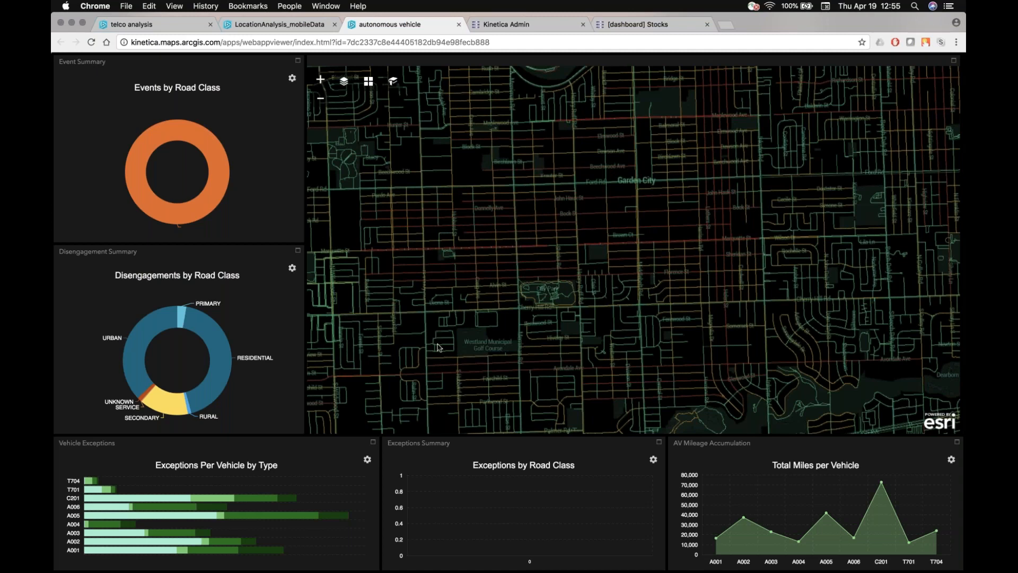
mouse_move(453, 345)
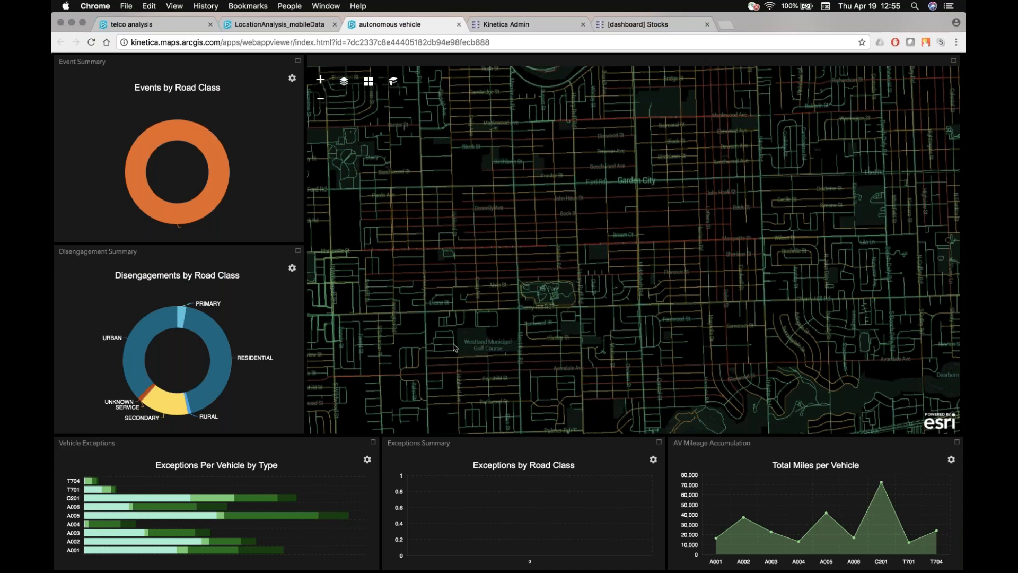
mouse_move(572, 356)
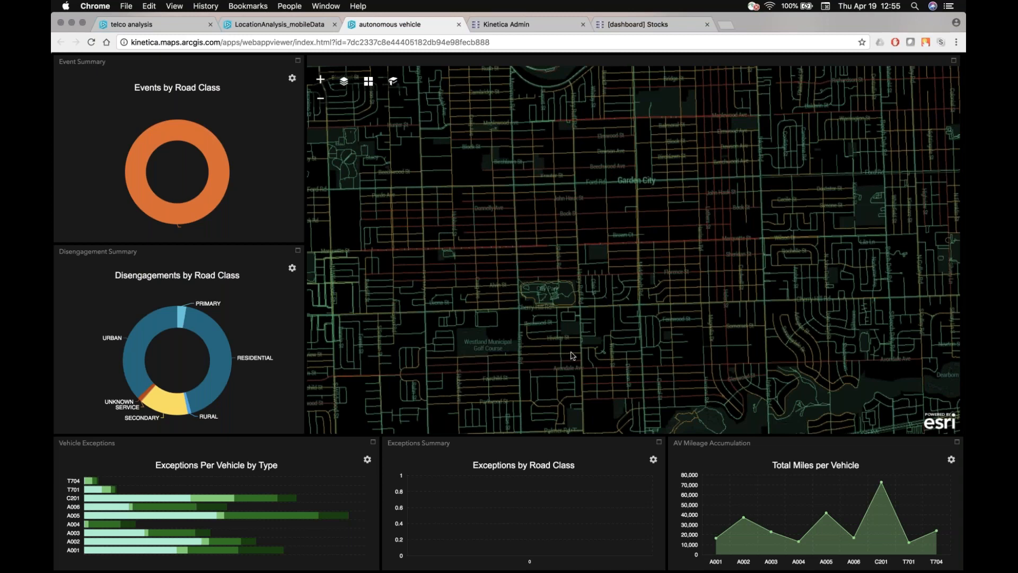
Step: Pan the zoomed map east of Garden City to bring Dearborn Heights into view
left_click_drag(572, 355, 547, 297)
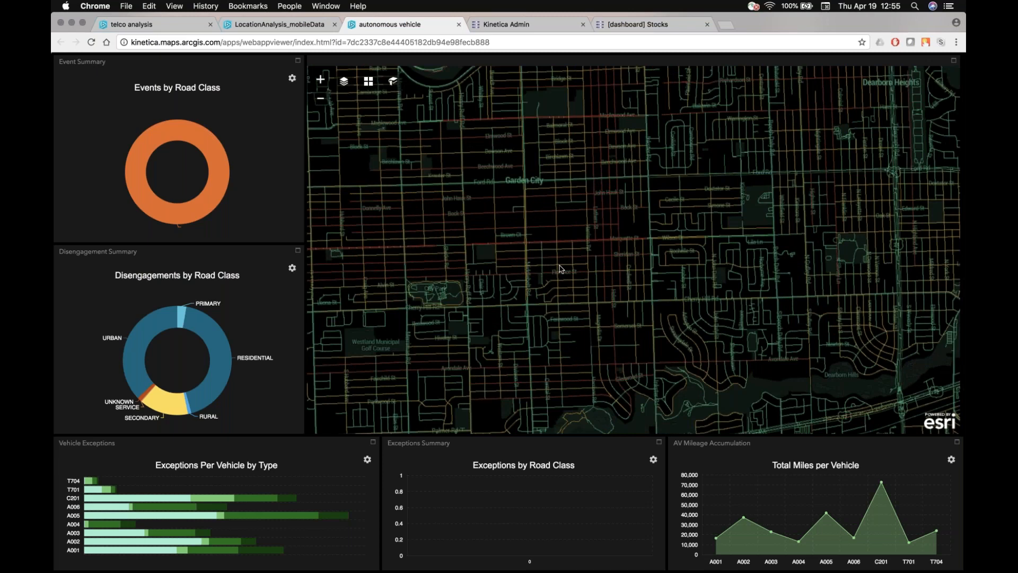
mouse_move(616, 236)
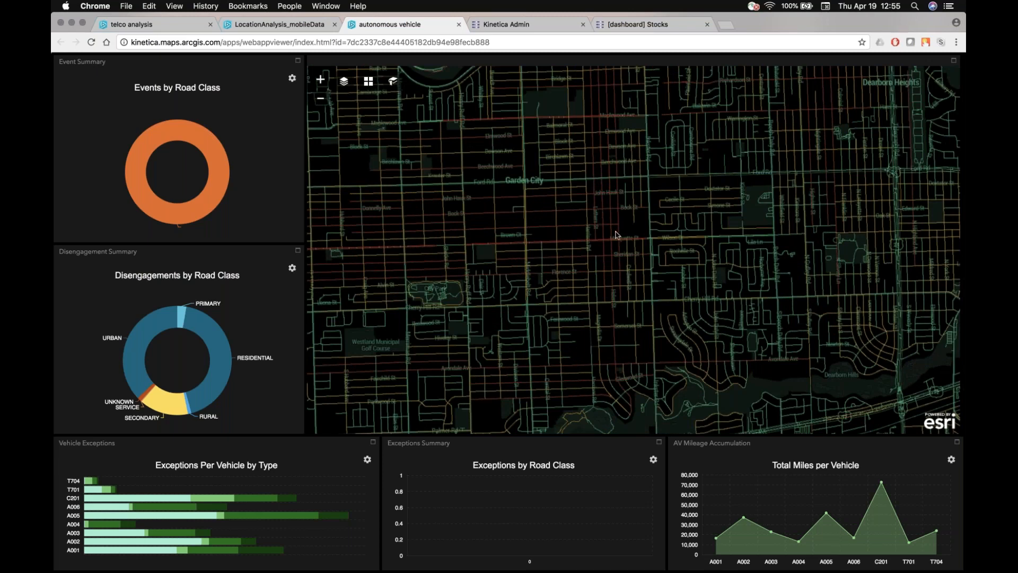
mouse_move(611, 228)
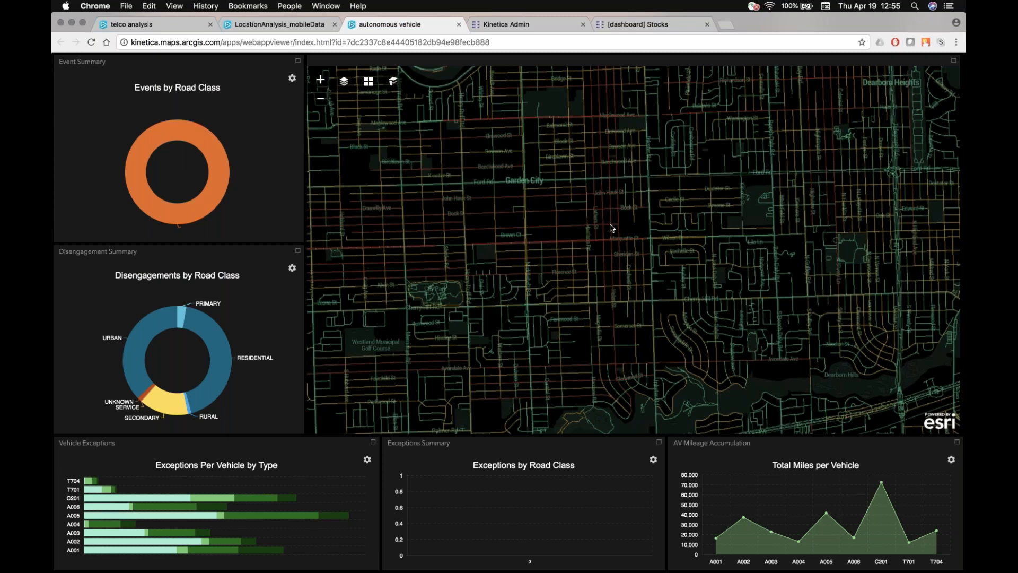
mouse_move(527, 149)
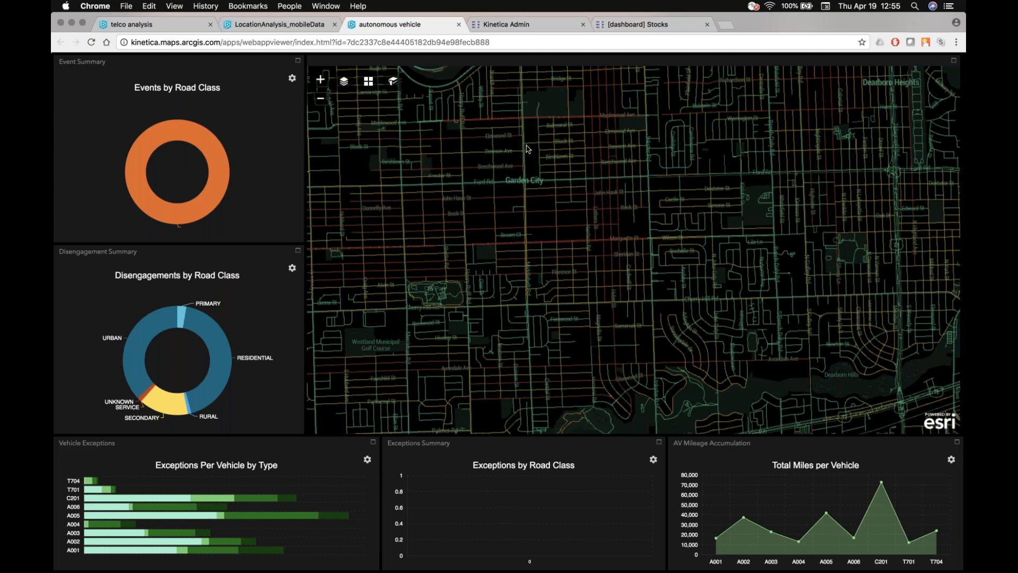